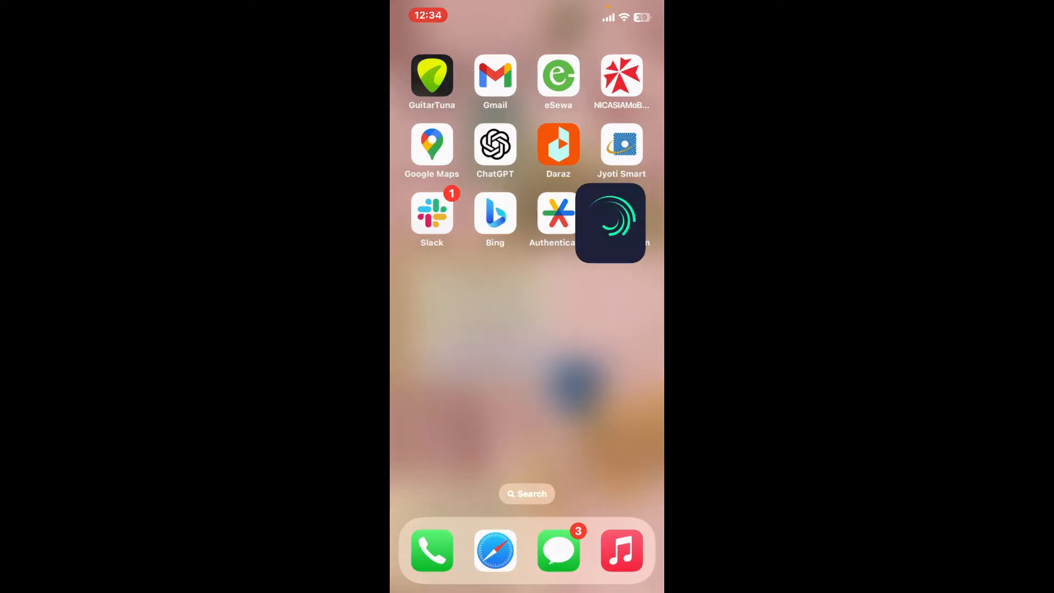
# Launch Alight Motion from the iOS Home Screen.
pyautogui.click(612, 222)
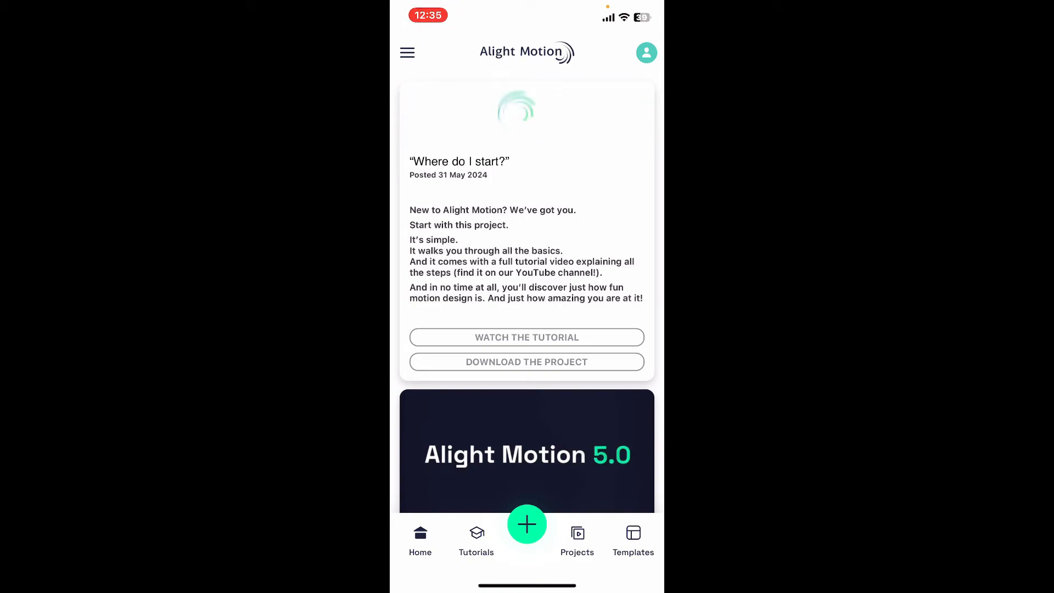
# Create and open New Project 3 at 16:9, 1080p, 30 fps, black background; dismiss the plan offer.
pyautogui.click(577, 539)
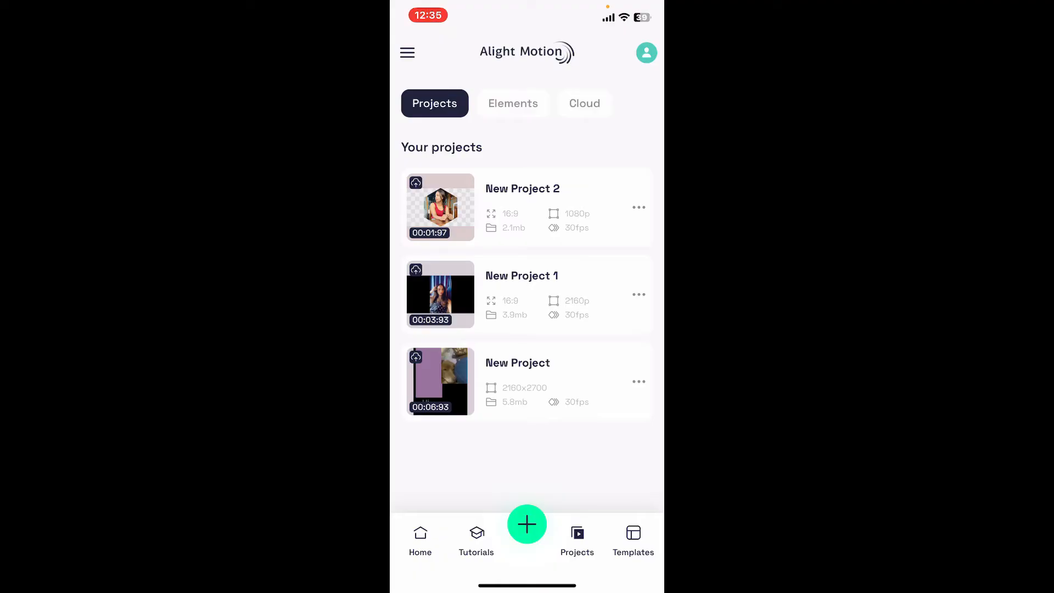
pyautogui.click(527, 524)
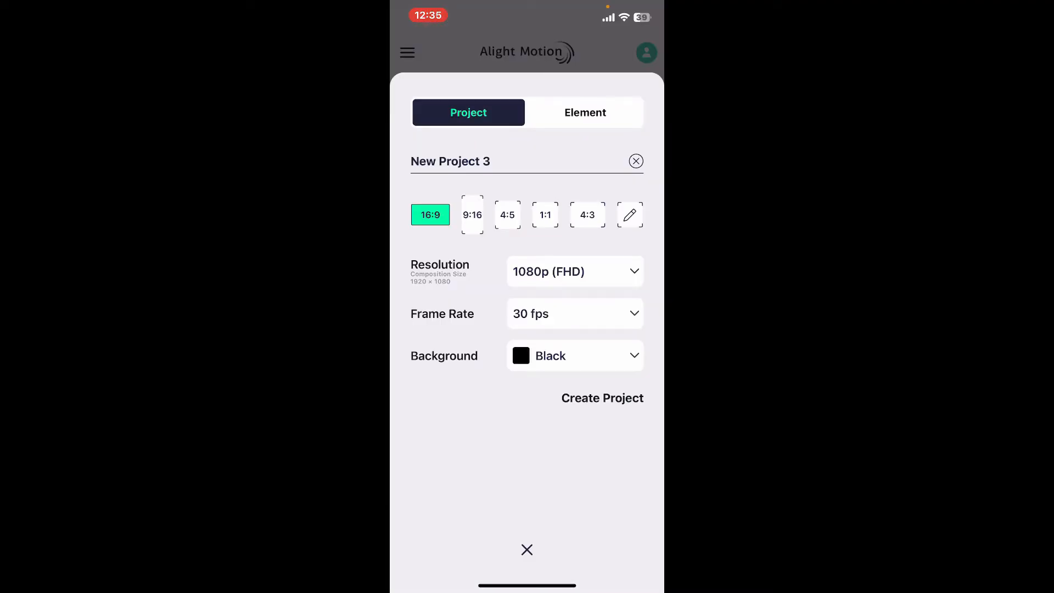
pyautogui.click(526, 550)
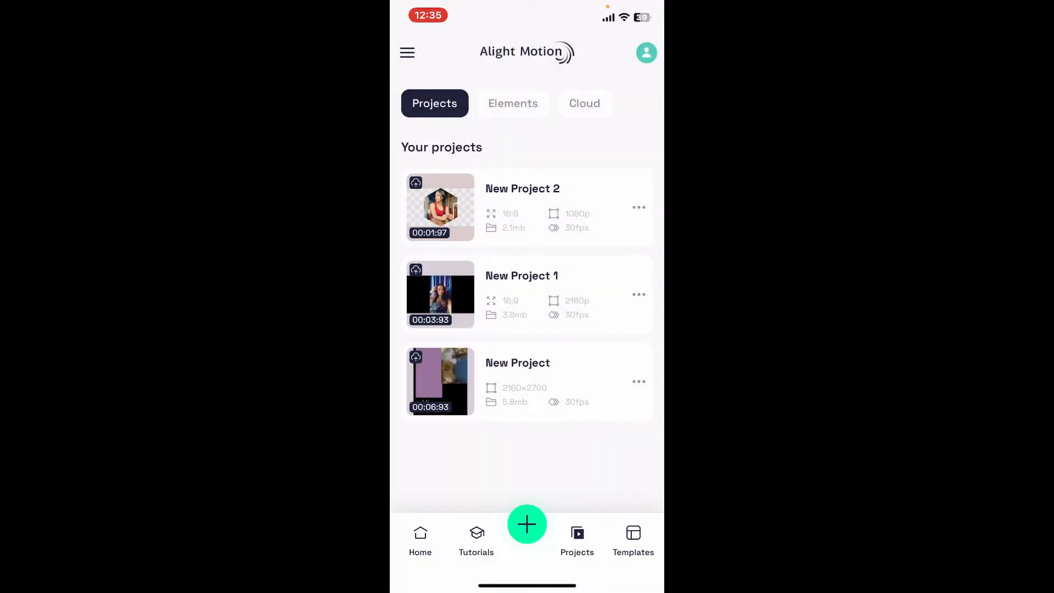
pyautogui.click(527, 524)
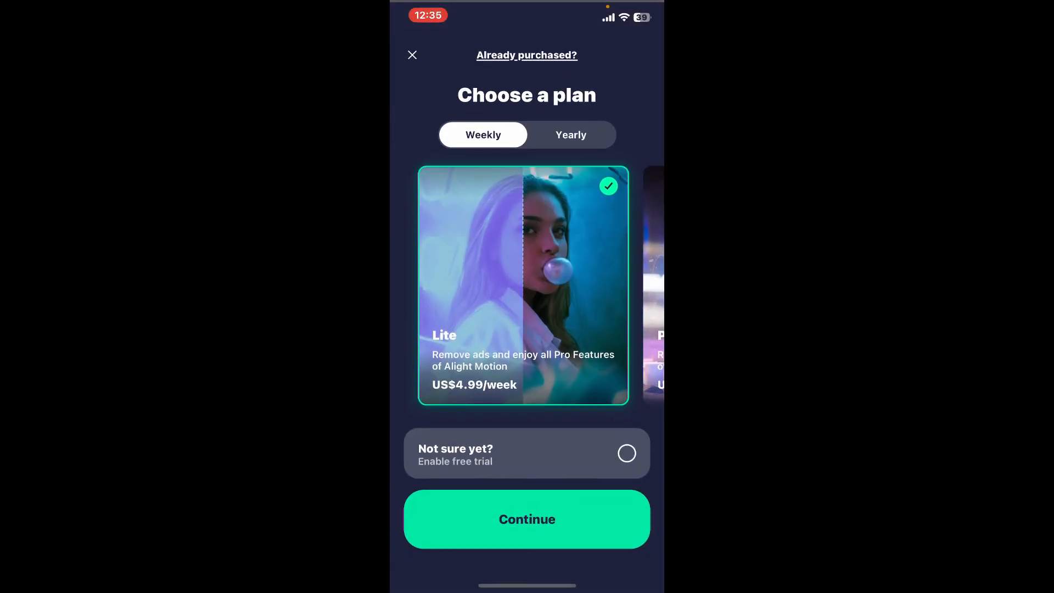
pyautogui.click(412, 55)
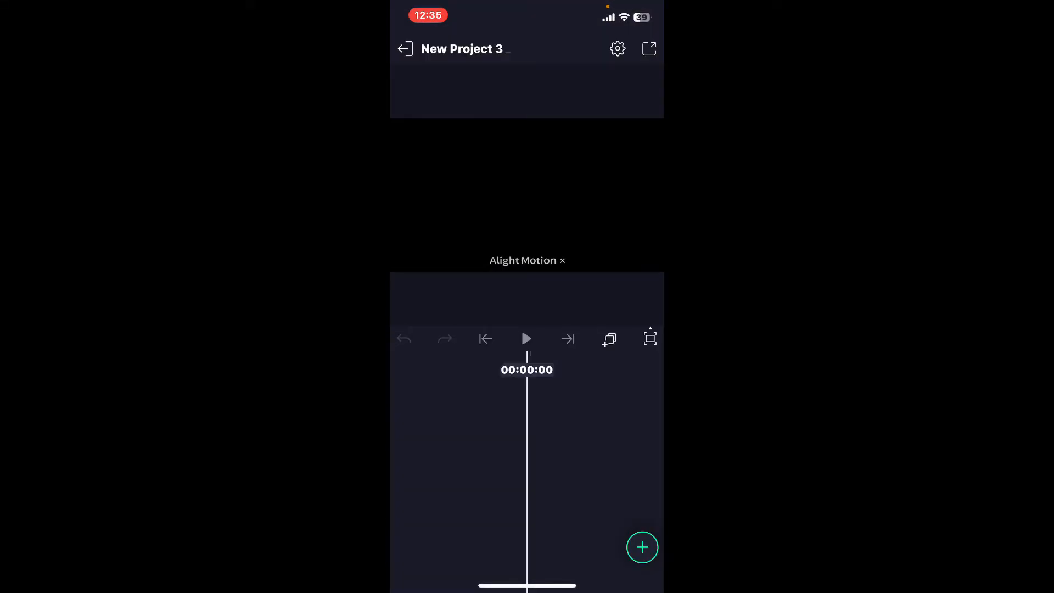
# Import two video clips from Media as separate timeline layers.
pyautogui.click(642, 547)
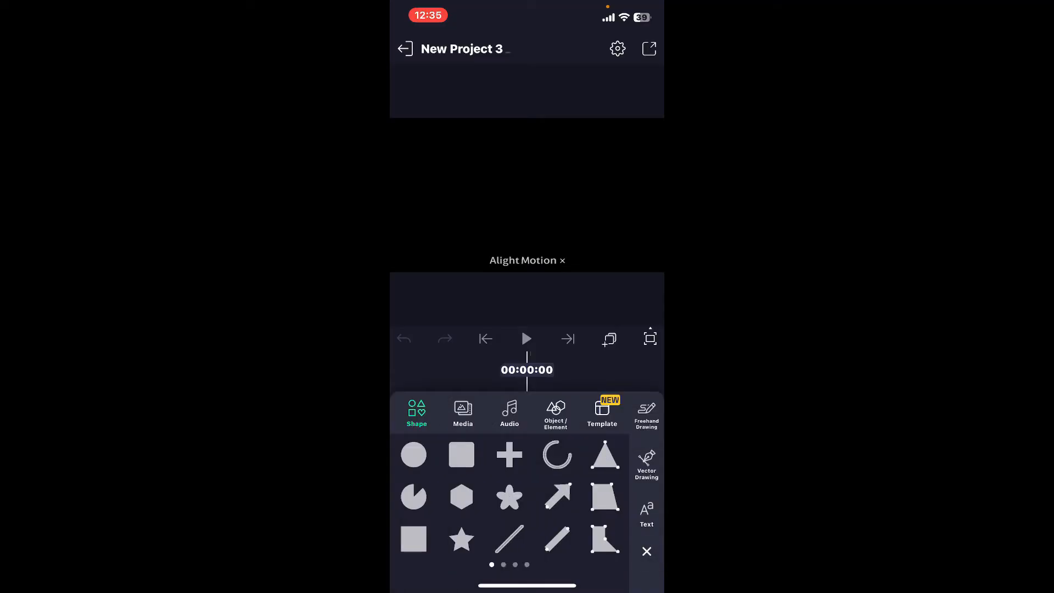
pyautogui.click(463, 413)
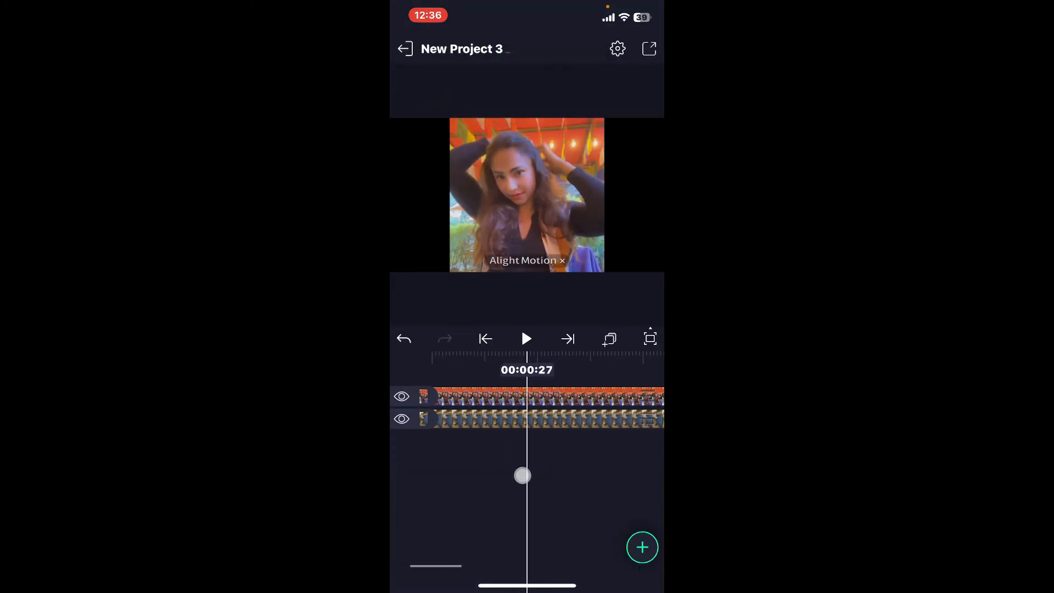
# Move the woman's clip to the right of the preview and select the dog clip layer.
pyautogui.moveTo(523, 475); pyautogui.dragTo(555, 473)
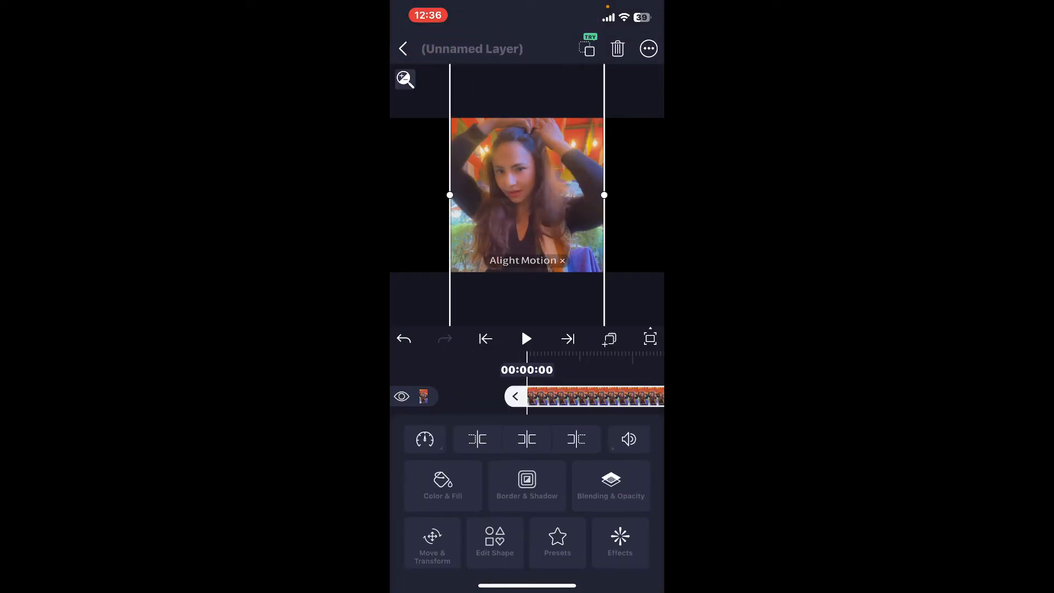
pyautogui.moveTo(527, 194); pyautogui.dragTo(622, 210)
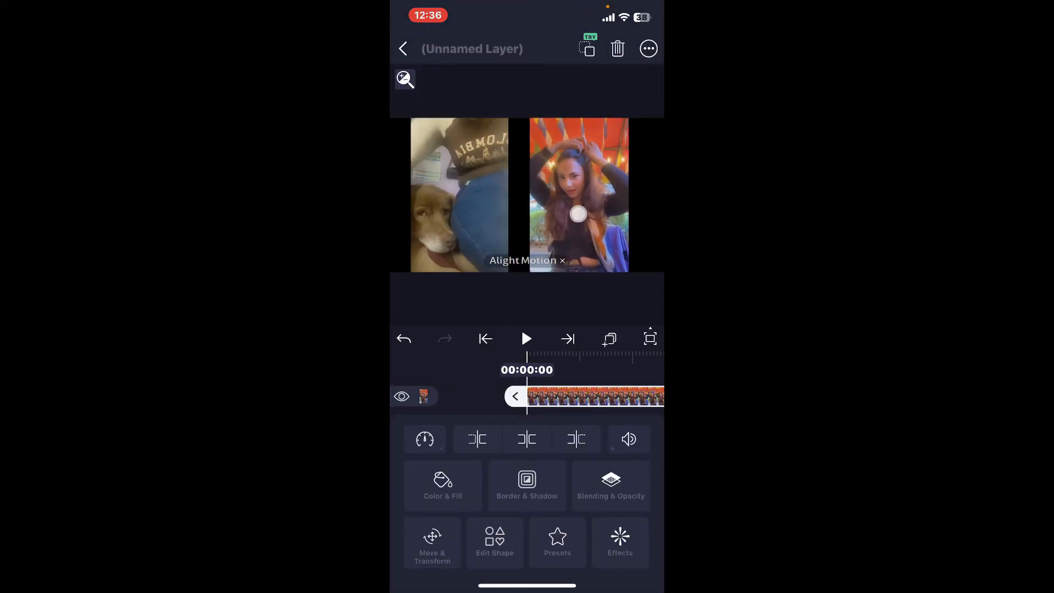
pyautogui.click(579, 192)
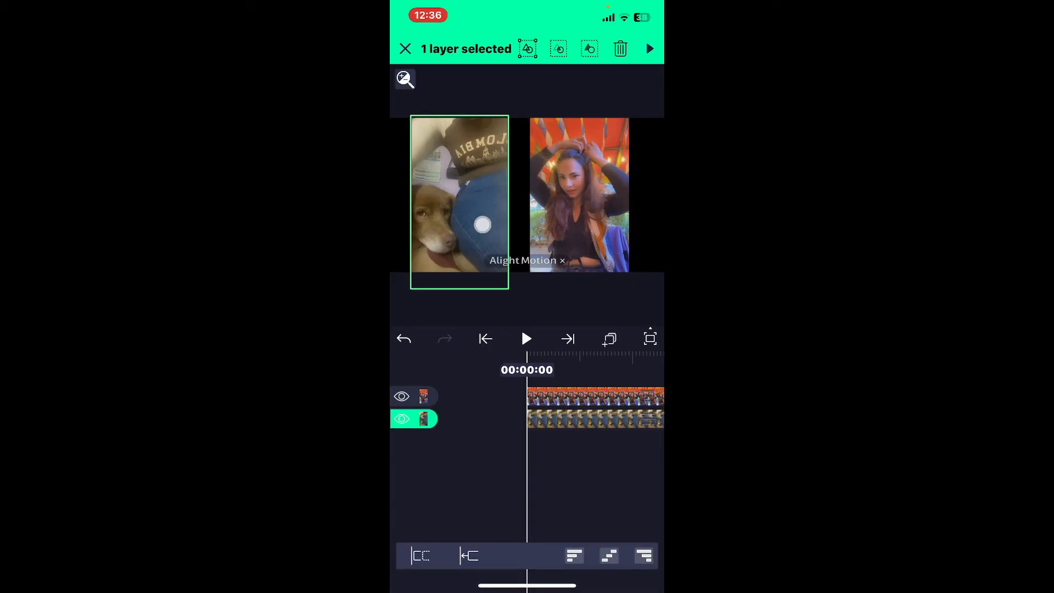
# Add the second video layer to the selection and group both into Group 1.
pyautogui.click(580, 195)
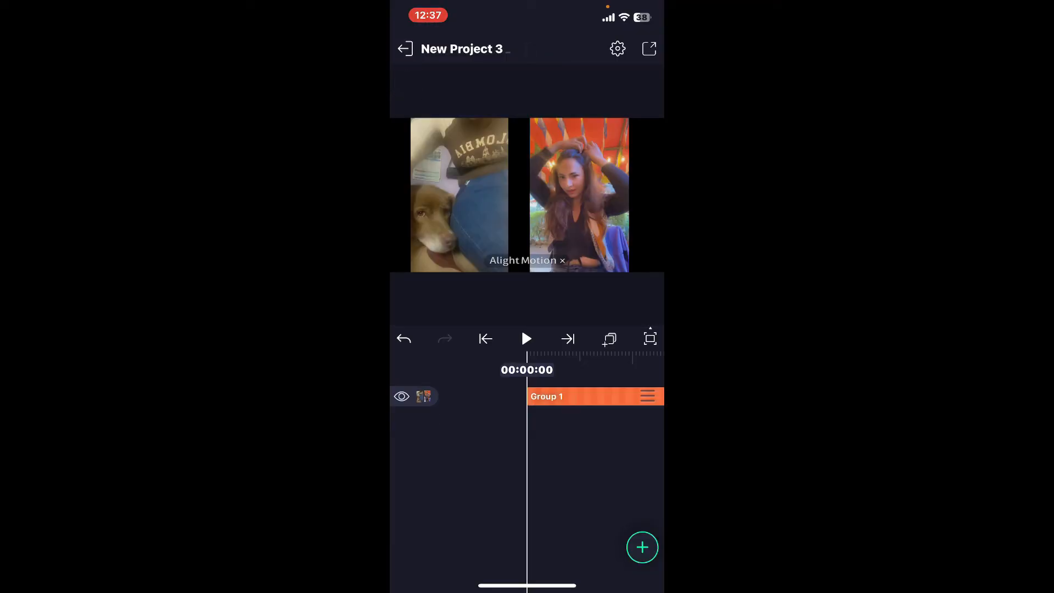
pyautogui.click(425, 396)
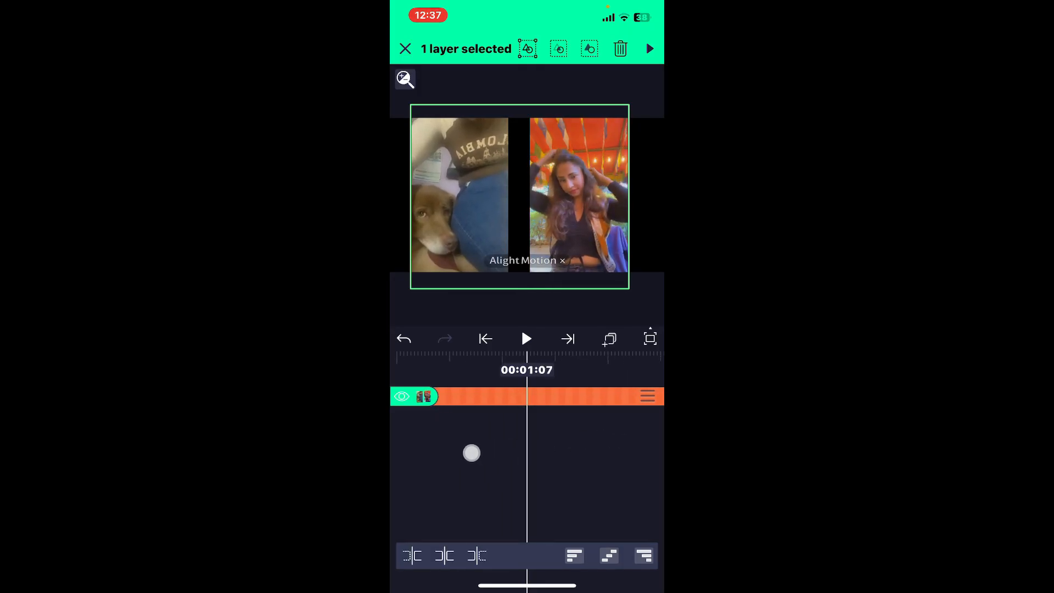
pyautogui.moveTo(472, 453); pyautogui.dragTo(580, 446)
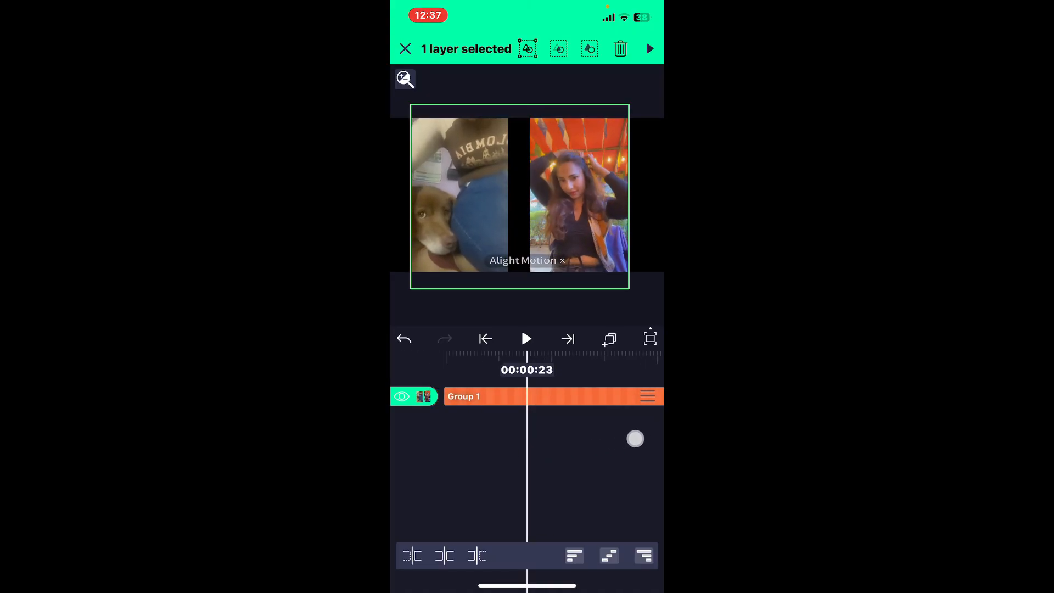
pyautogui.click(405, 49)
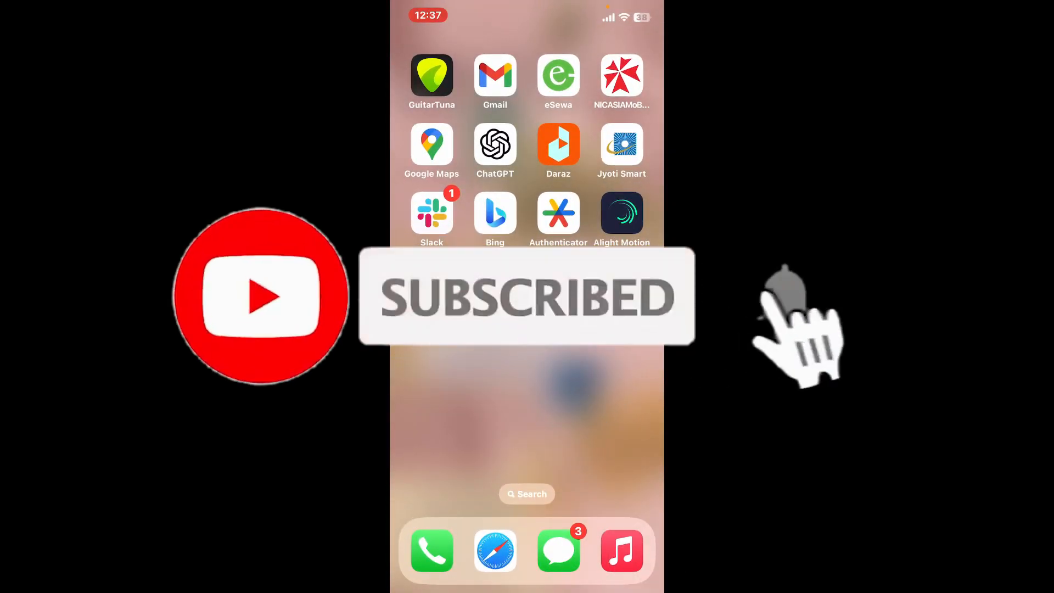
# Exit Alight Motion back to the iOS Home Screen.
pyautogui.click(785, 297)
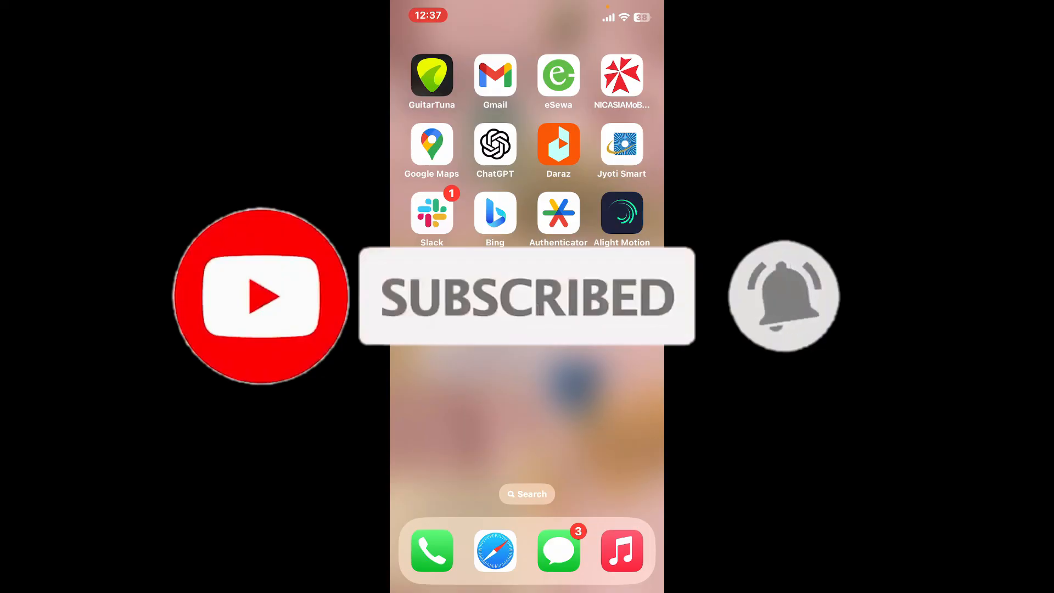